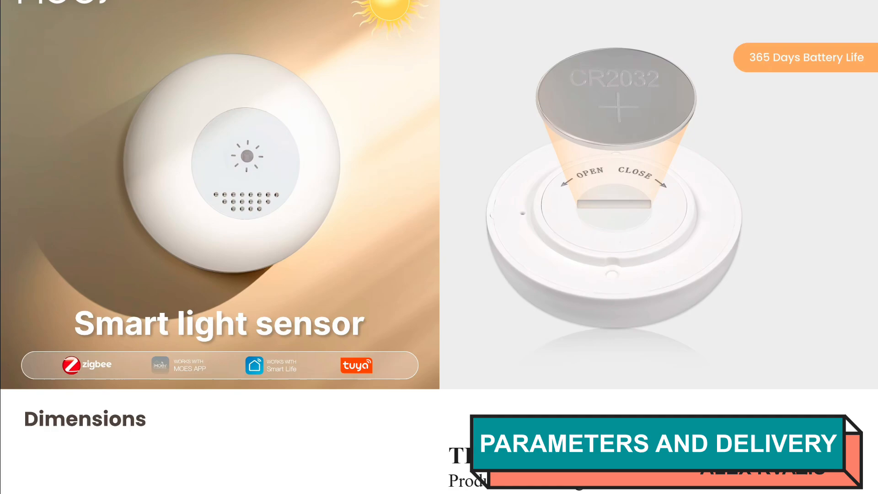
Scroll the product page down to the Dimensions, Technical Specifications and Packing List sections
scroll(down, 3)
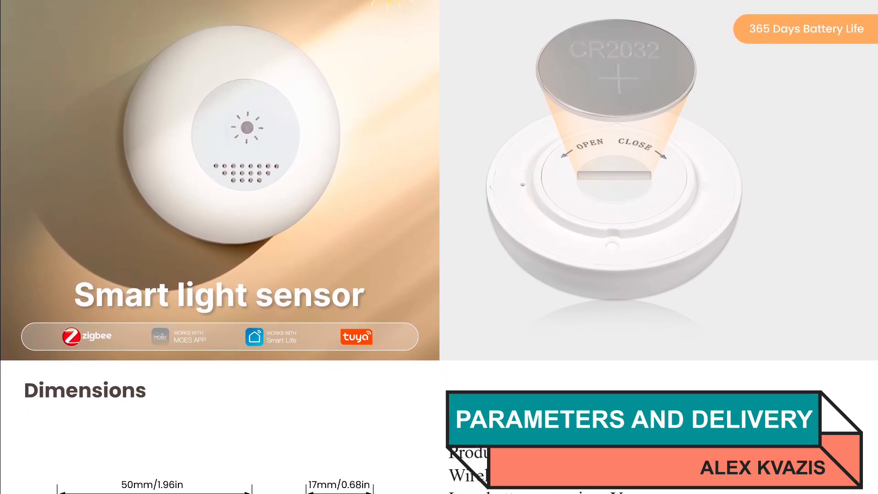
scroll(down, 3)
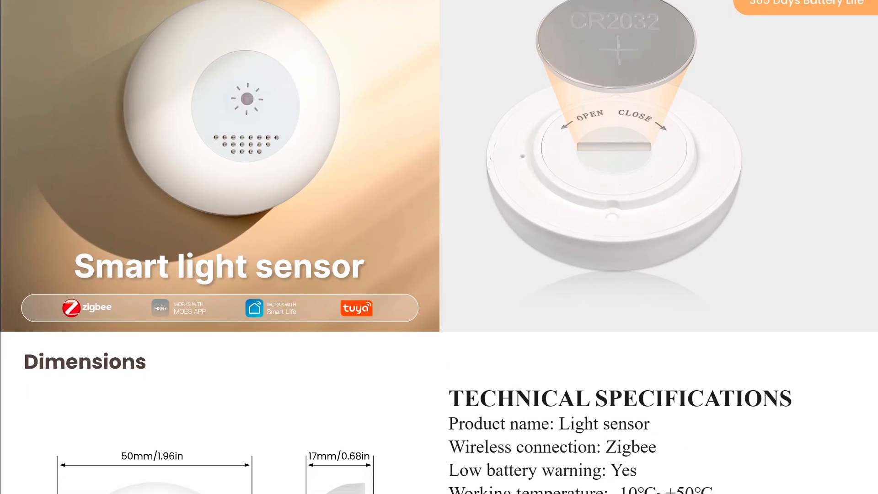
scroll(down, 3)
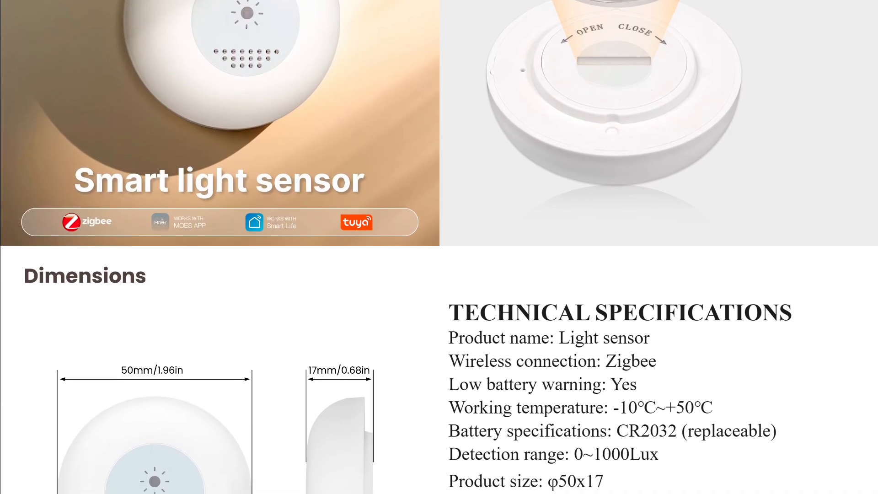
scroll(down, 3)
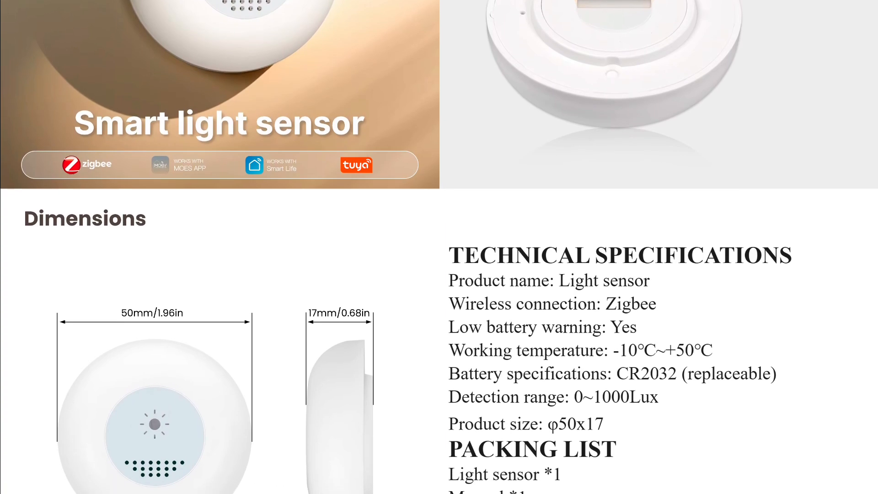
scroll(down, 3)
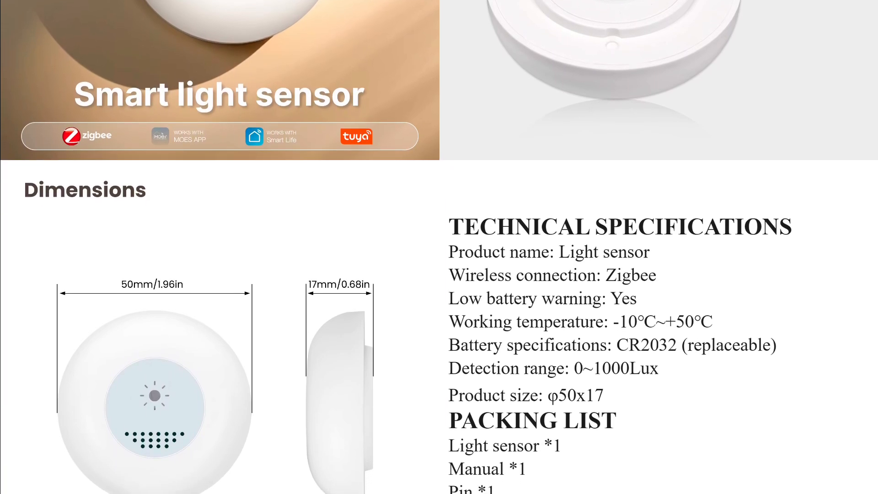
scroll(down, 3)
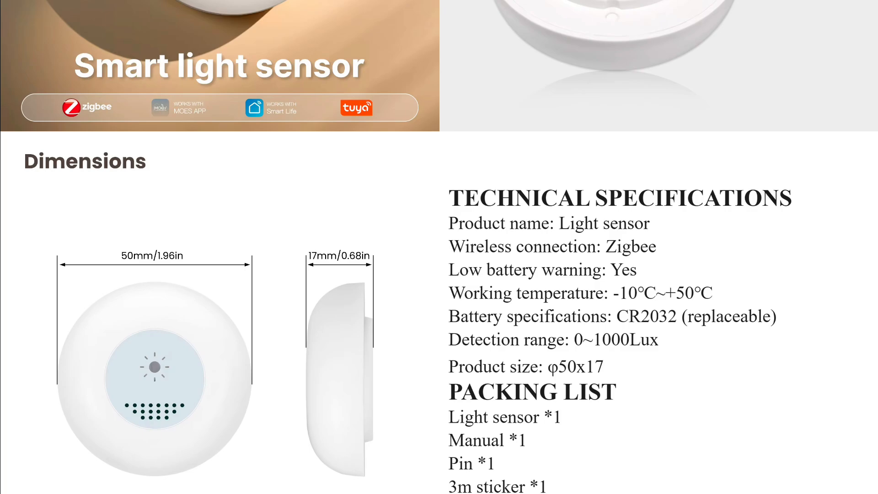
scroll(down, 3)
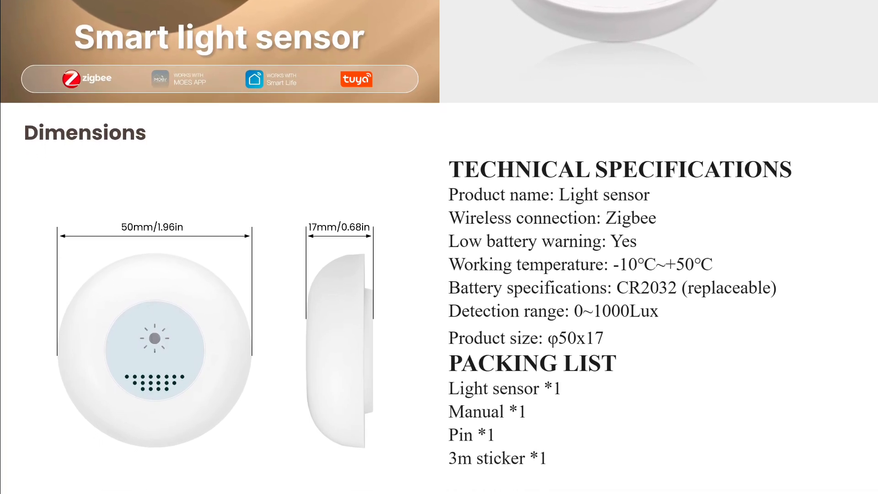
scroll(down, 3)
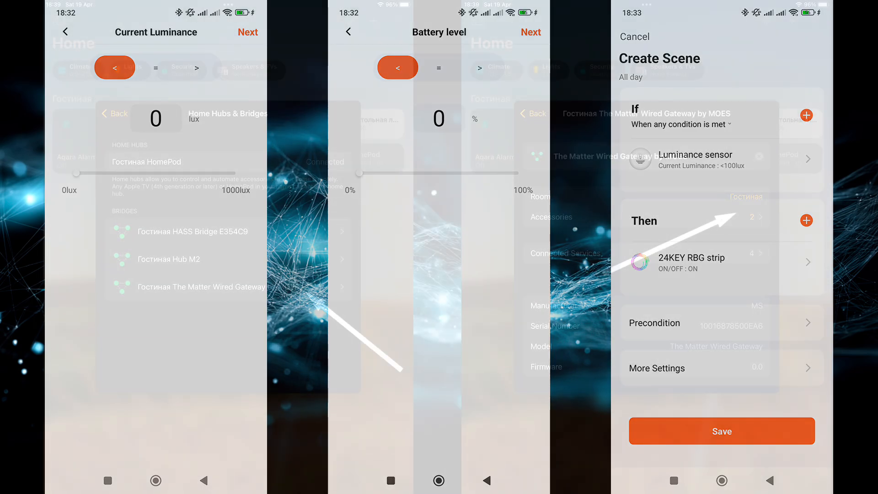
click(219, 286)
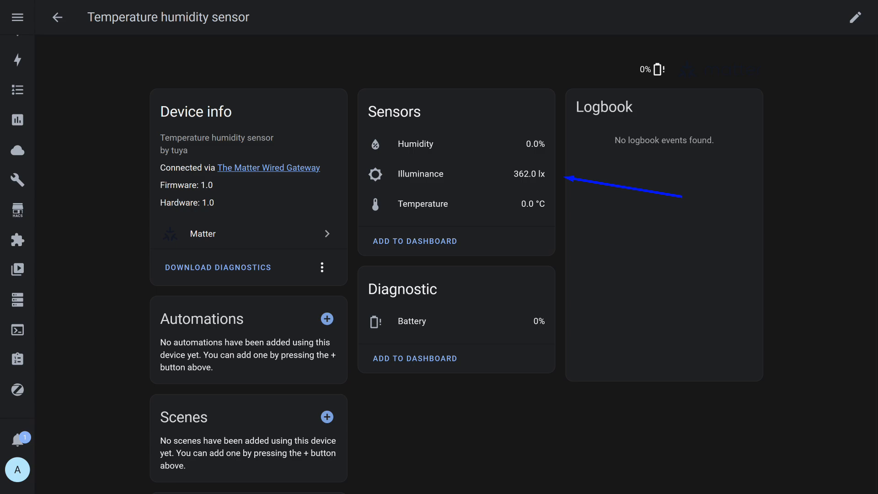
View the Temperature humidity sensor device page showing 362.0 lx illuminance and 0% battery
click(420, 173)
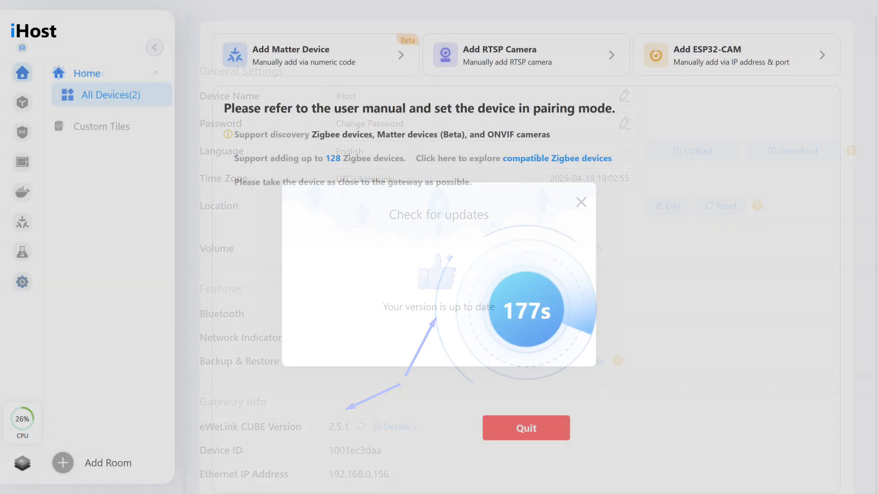
Start the Zigbee device pairing scan on the iHost gateway
click(581, 201)
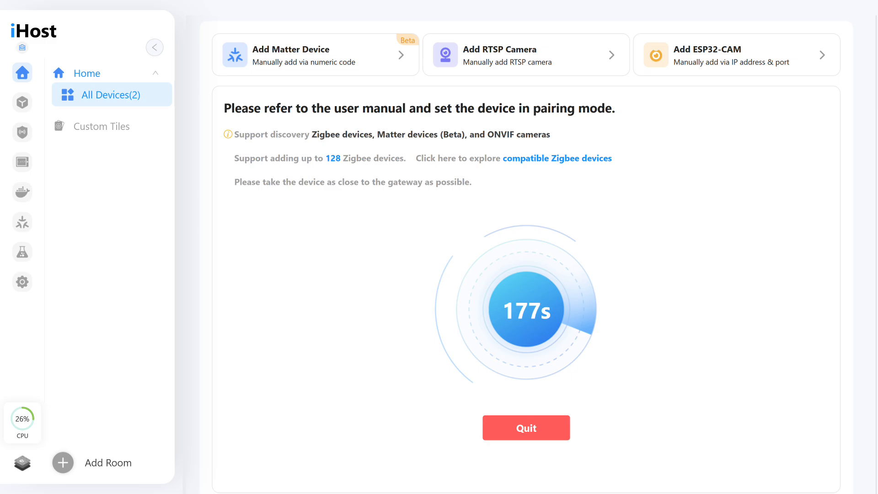
Show the newly paired light sensor under Unassigned in All Devices, reporting 340 lux
click(526, 428)
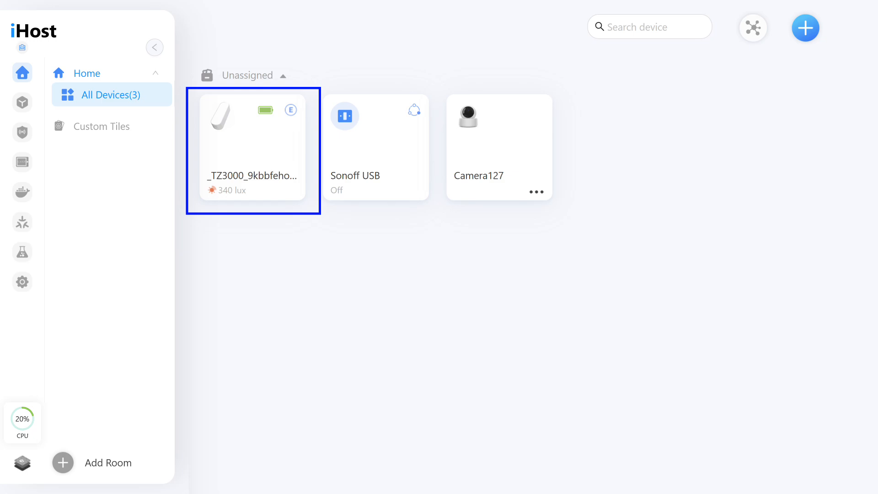
click(250, 137)
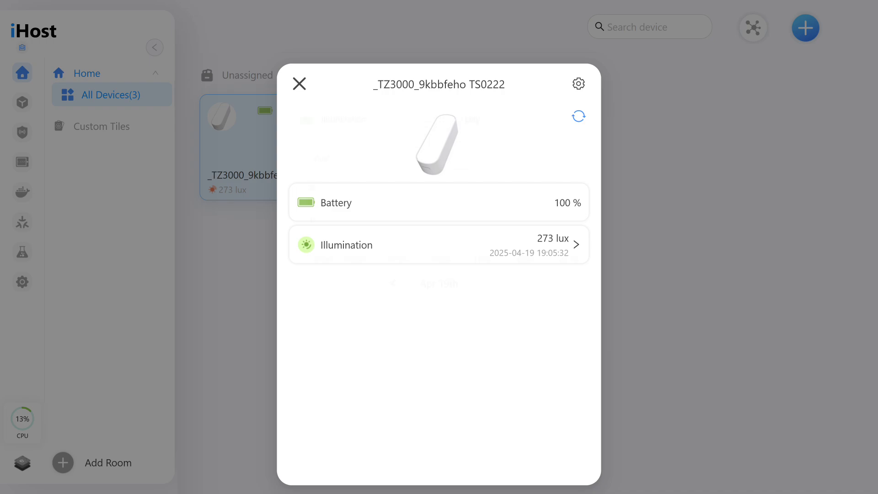
Check the Illumination history chart, then start a new scene with the sensor as trigger
click(438, 245)
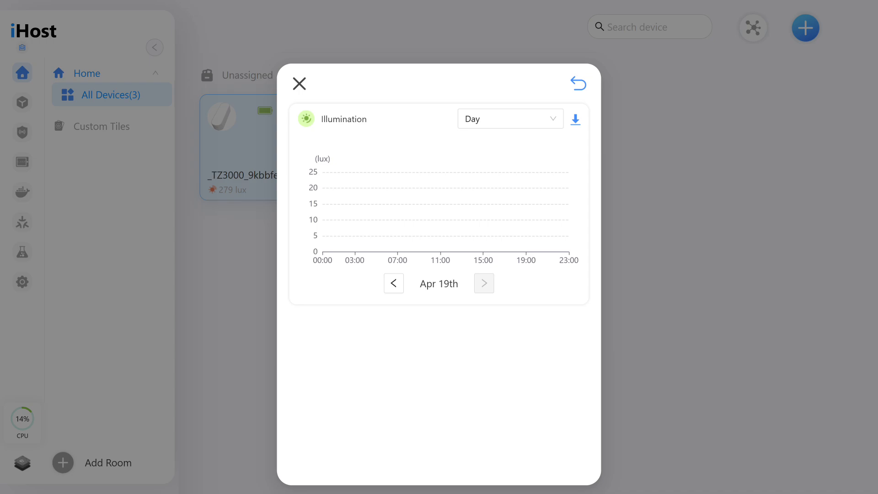
click(577, 82)
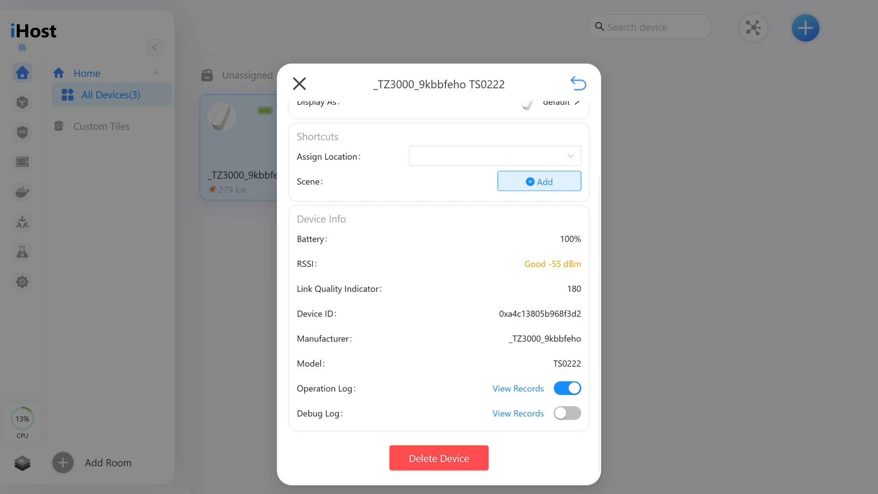
click(539, 181)
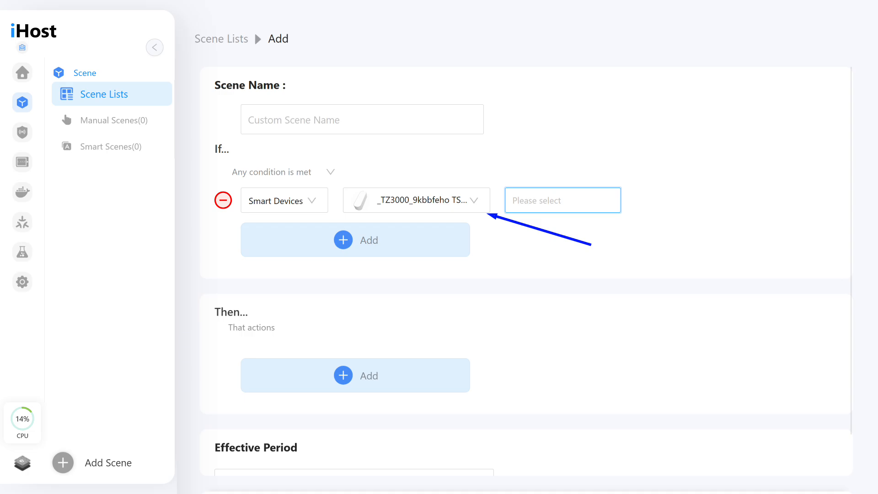
click(562, 199)
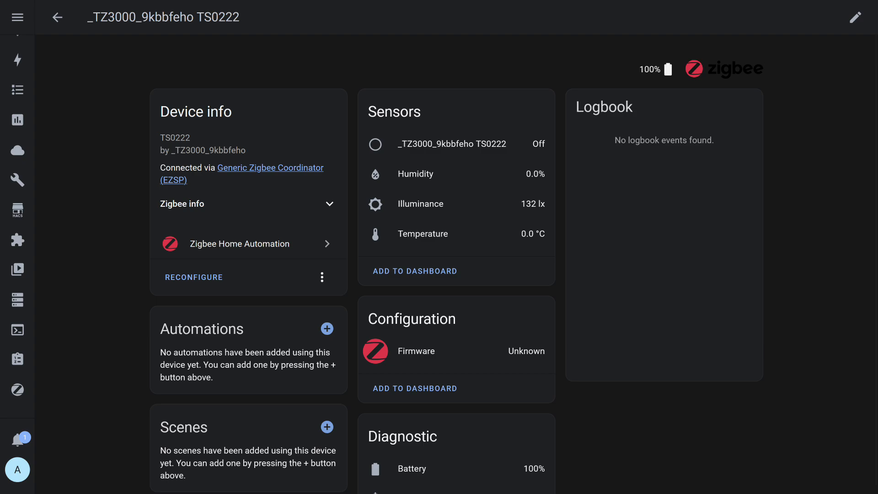
Scroll the TS0222 device page down to the binary on/off sensor entity
scroll(down, 3)
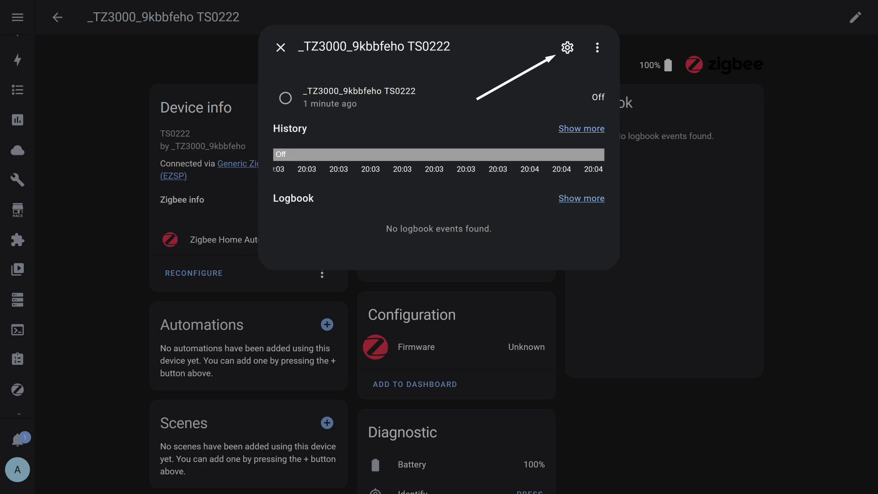
Disable the sensor's unused on/off entity via its settings Enabled toggle
click(567, 48)
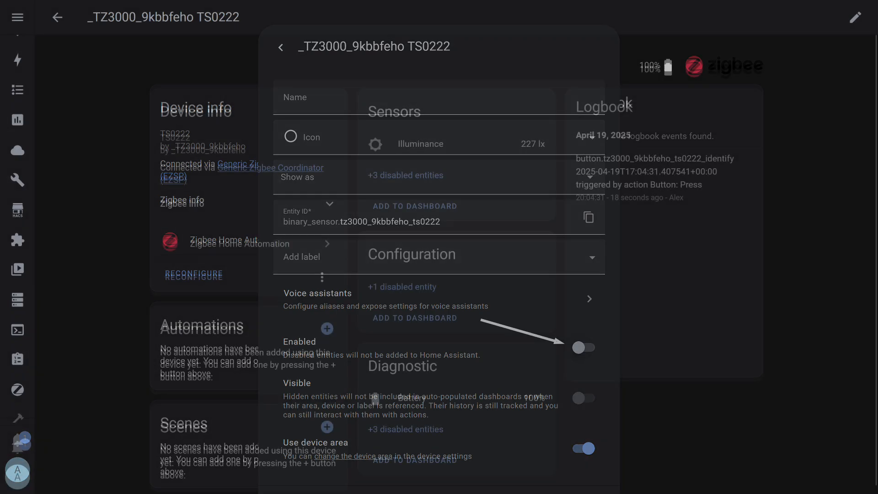
click(282, 47)
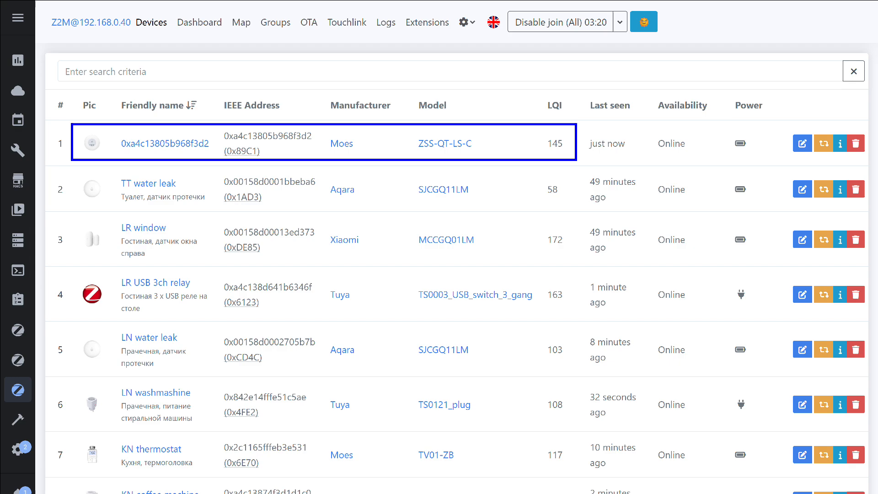
Show the Moes ZSS-QT-LS-C About details: supported Light sensor, online, battery 100%
click(165, 142)
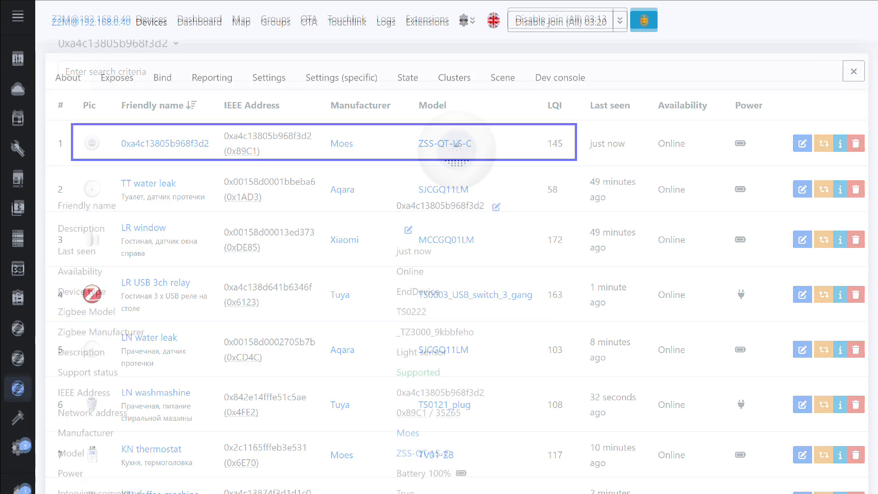
click(167, 142)
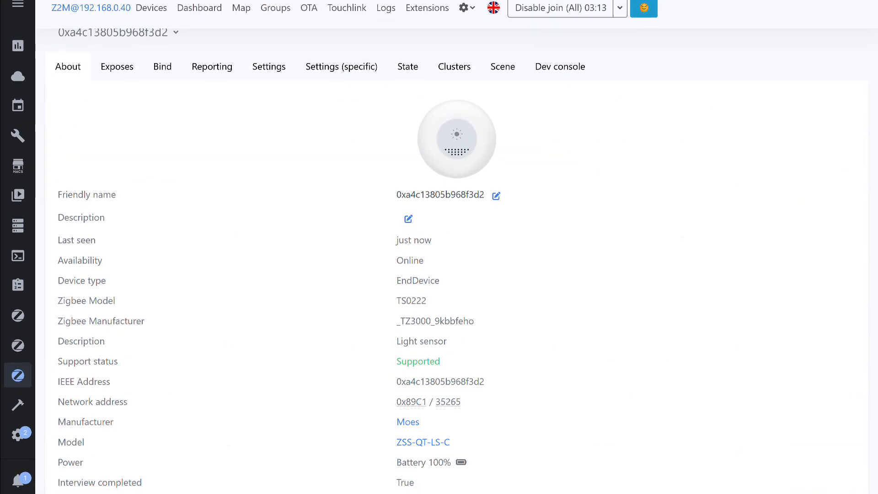
scroll(down, 3)
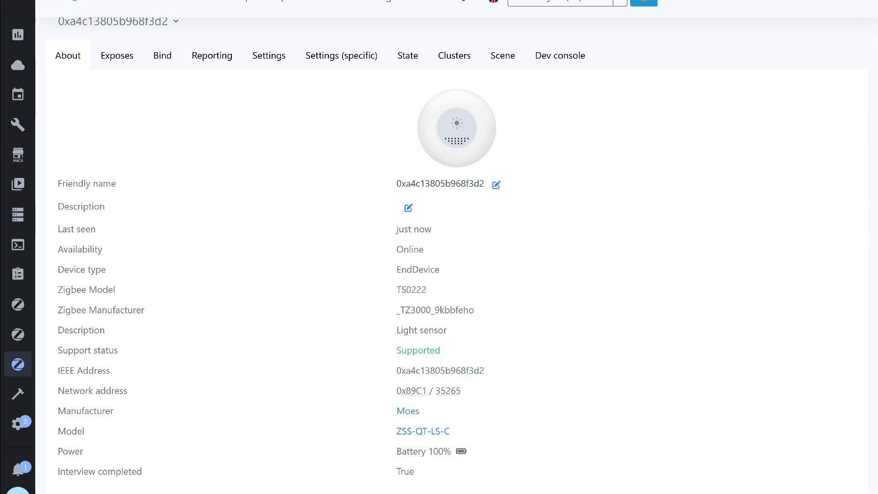
scroll(down, 3)
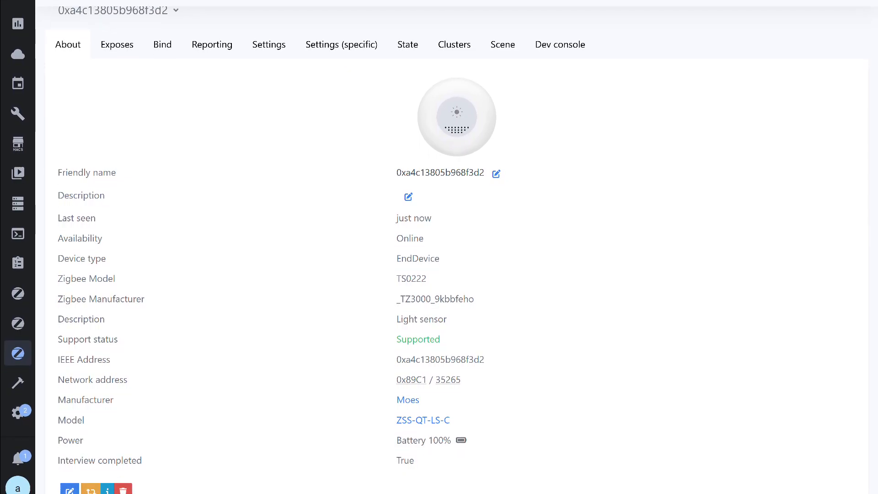
scroll(down, 3)
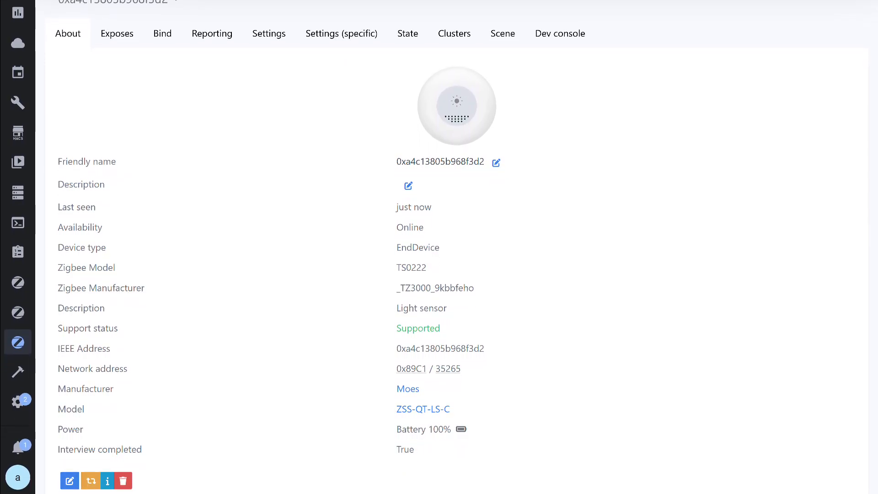